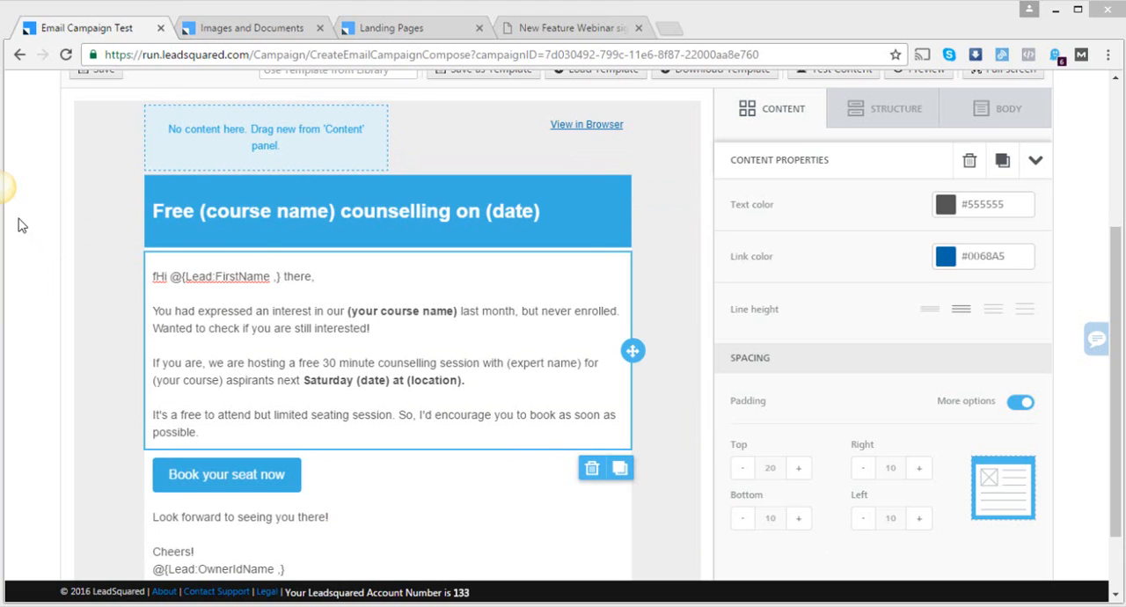
mouse_move(235, 359)
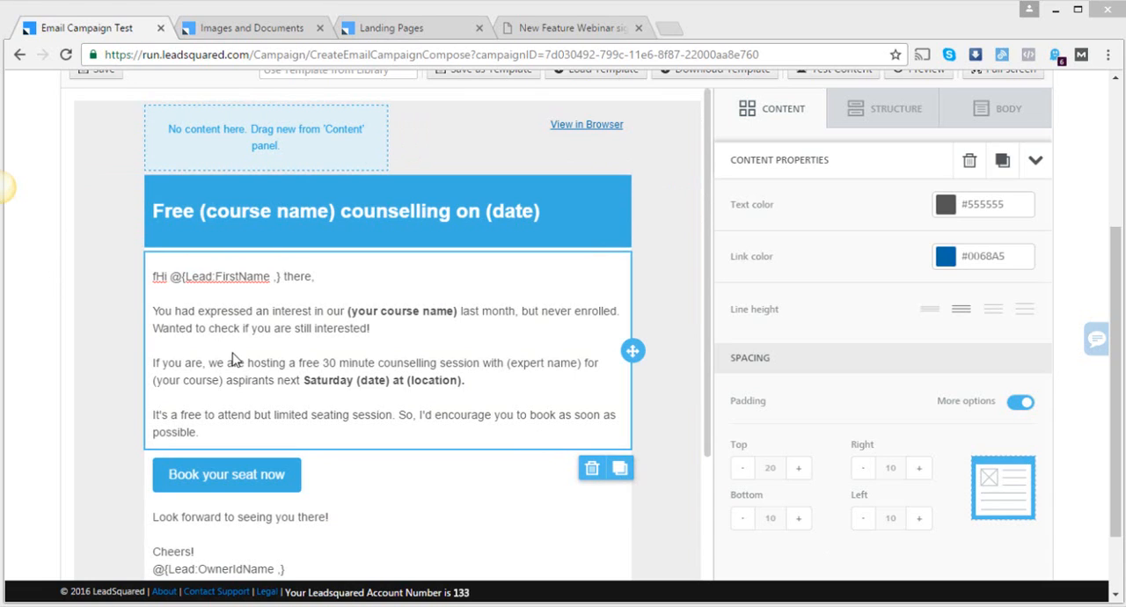
- Enter edit mode on the course counselling email's body text block
double_click(260, 362)
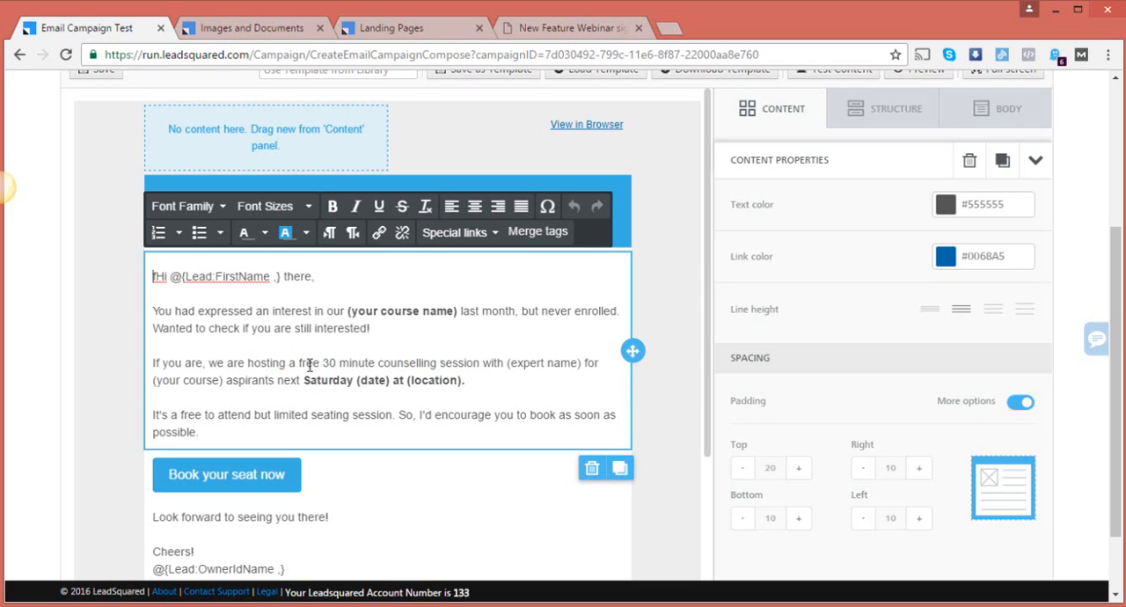
- Select the phrase 'a free 30 minute counselling session' in the body paragraph
drag(310, 362, 436, 363)
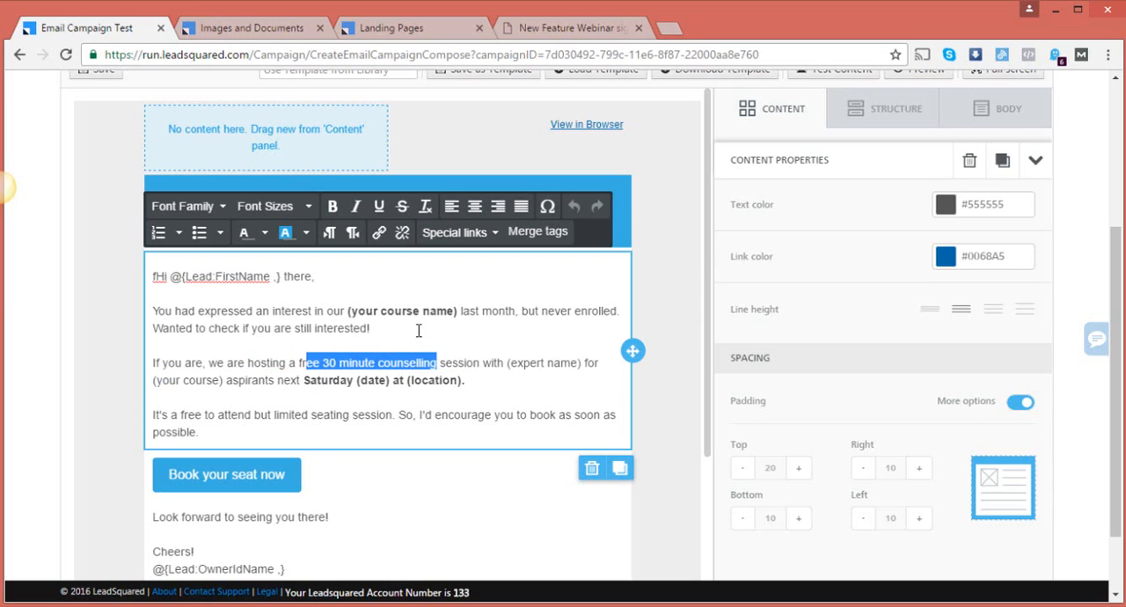
click(289, 362)
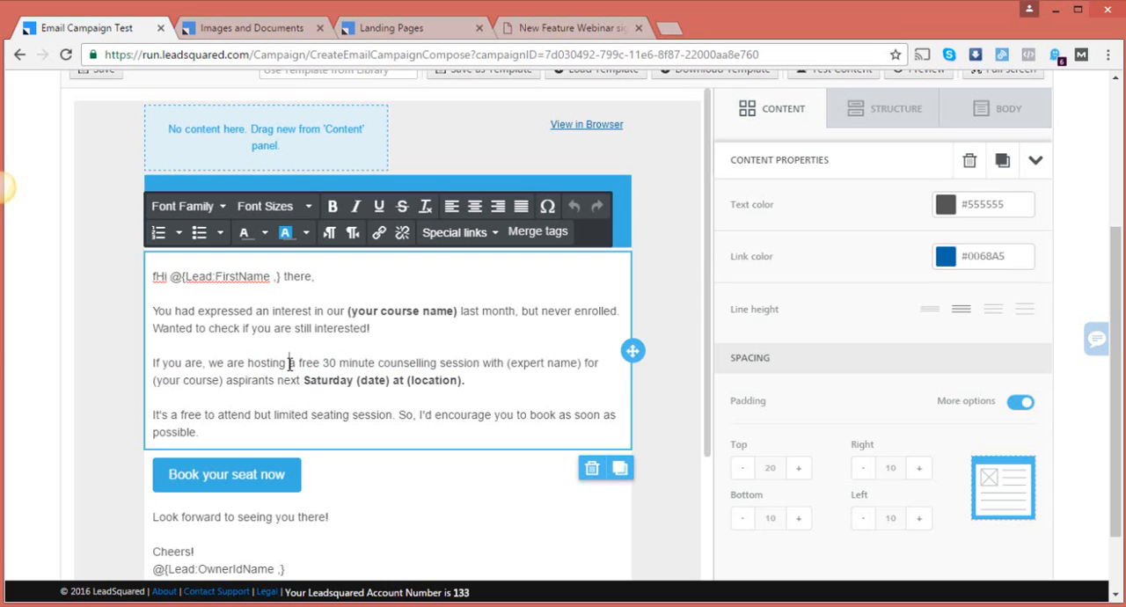
drag(285, 362, 483, 362)
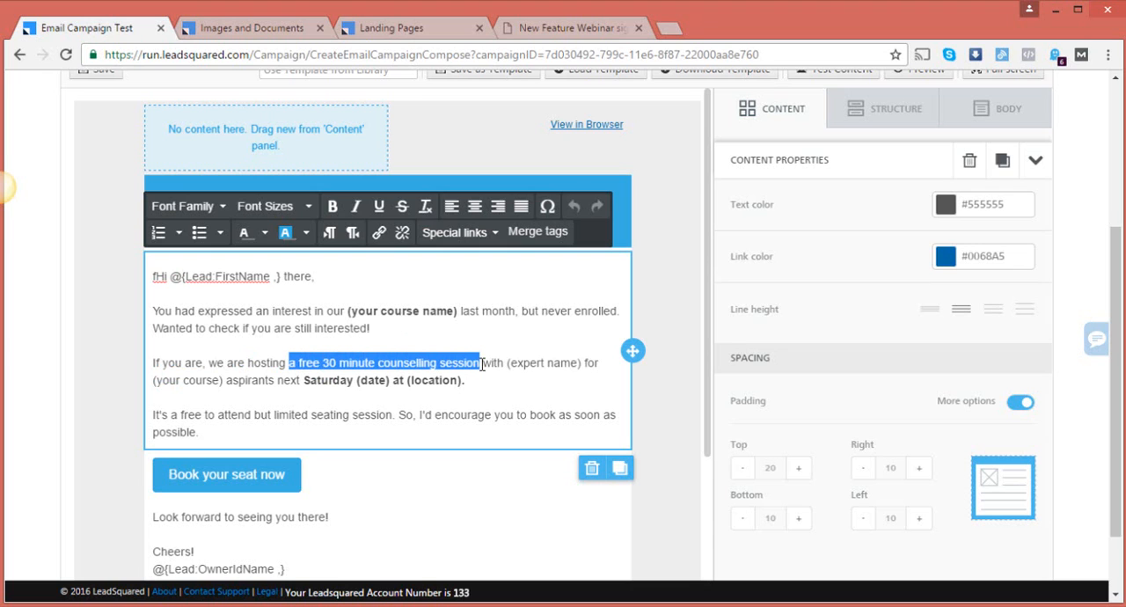
mouse_move(378, 232)
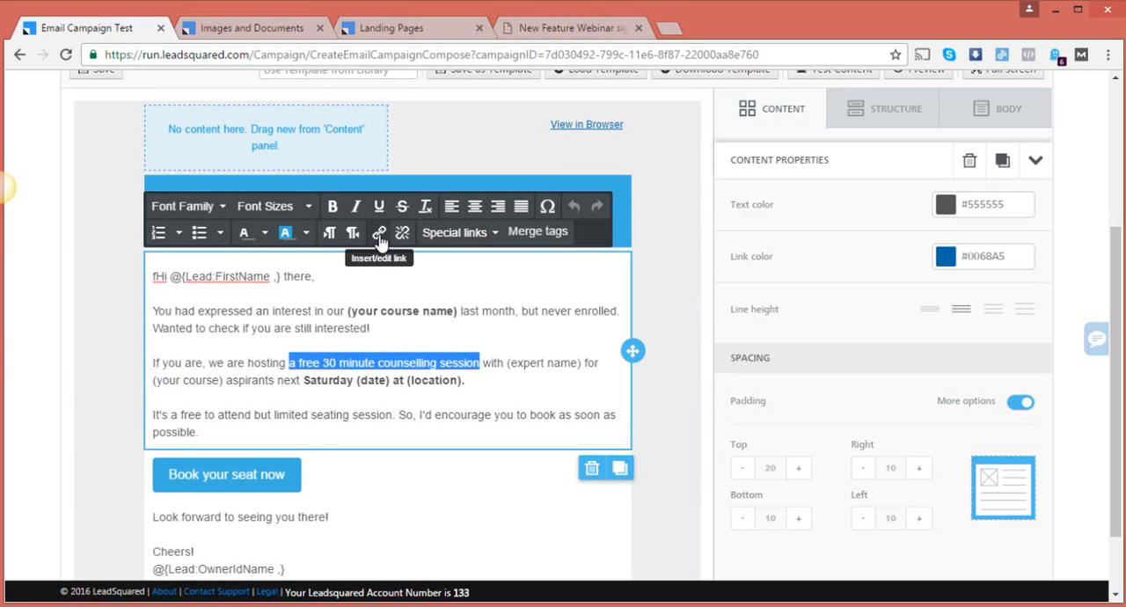
- Bring up the Insert/edit link dialog holding the webinar sign-up landing page URL
click(380, 232)
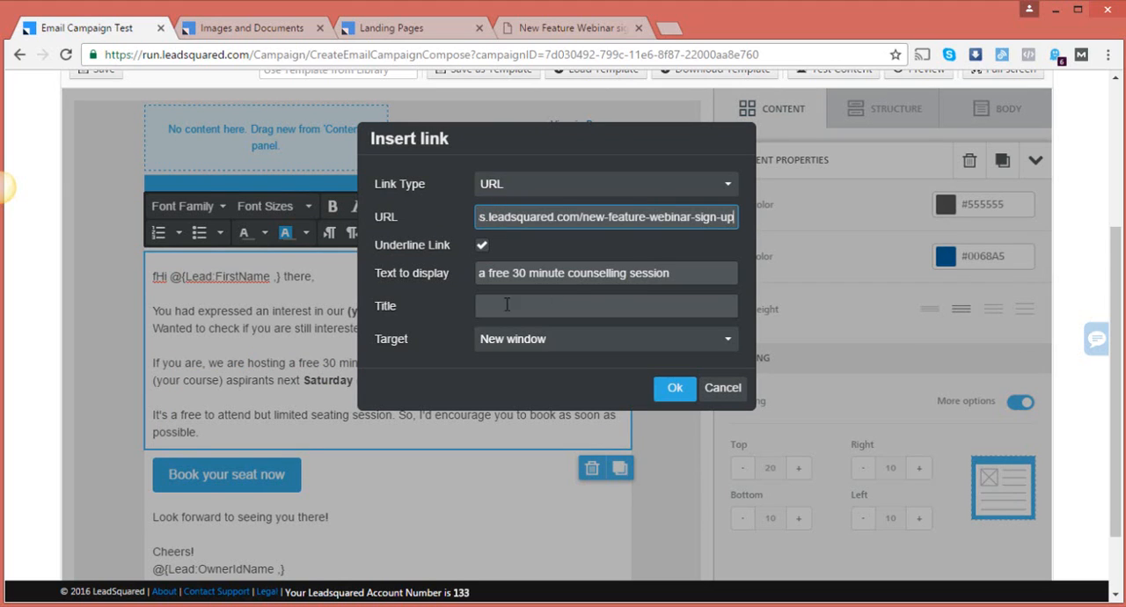
mouse_move(577, 338)
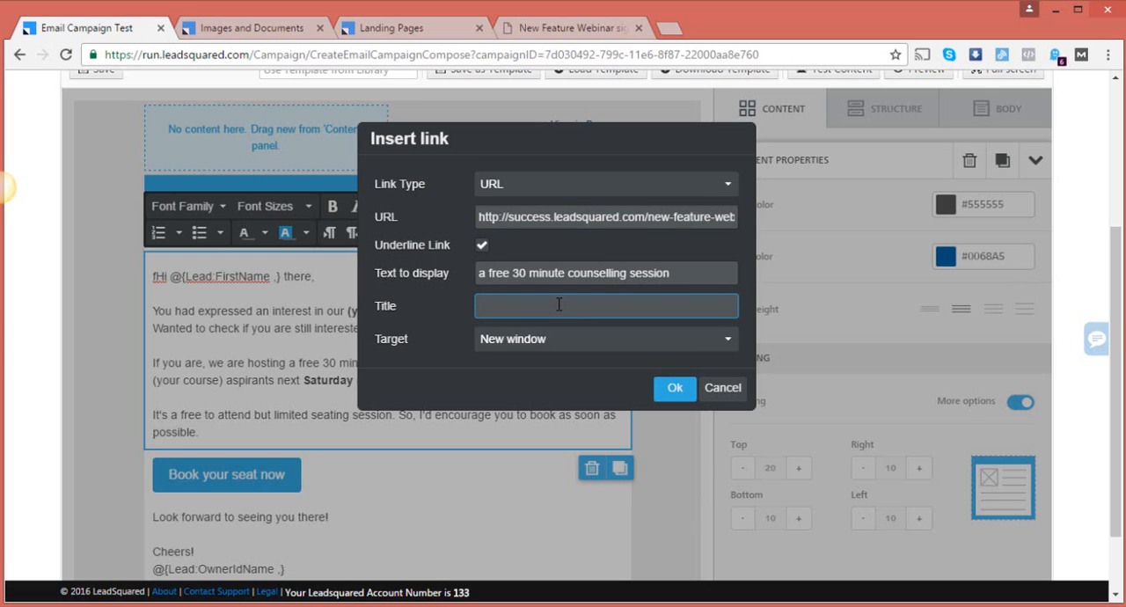
- Title the link 'Landing page form' and apply it to the phrase
click(605, 305)
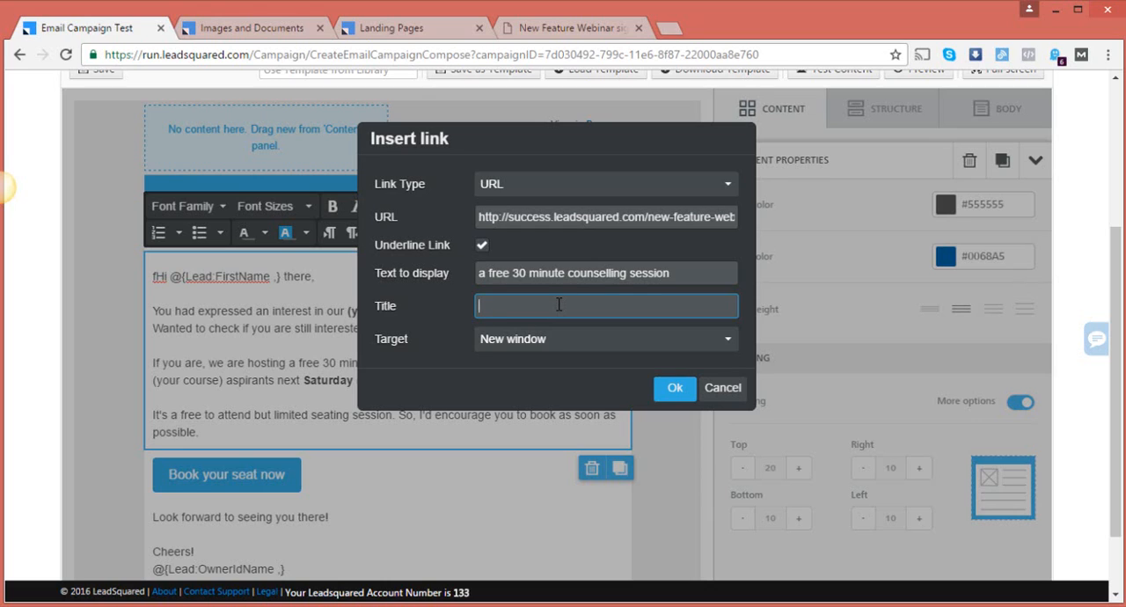
text(Lan)
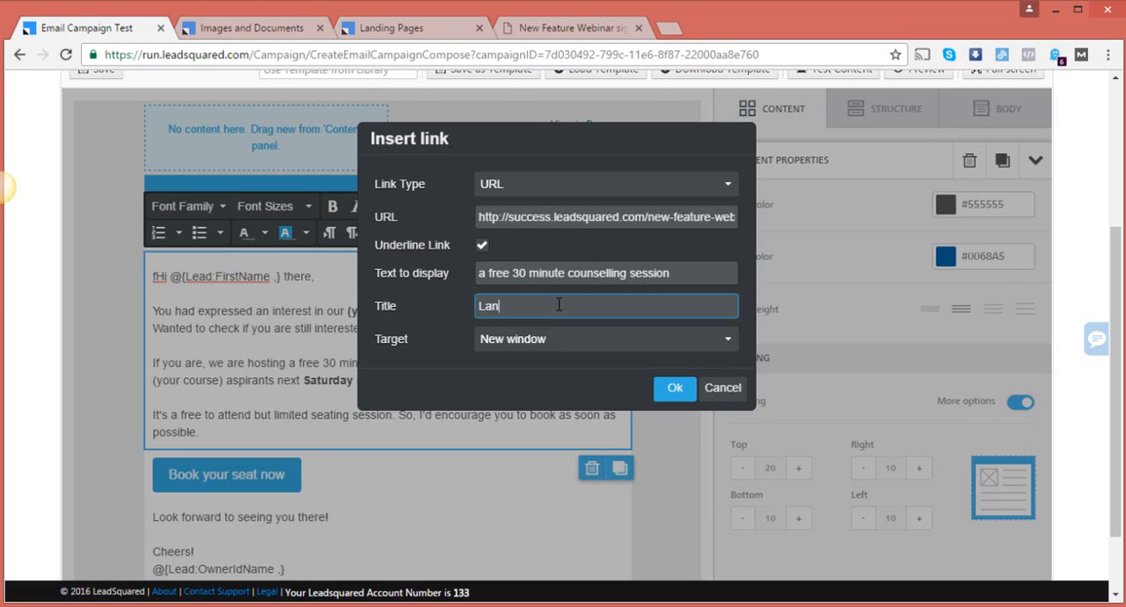
text(ding pl)
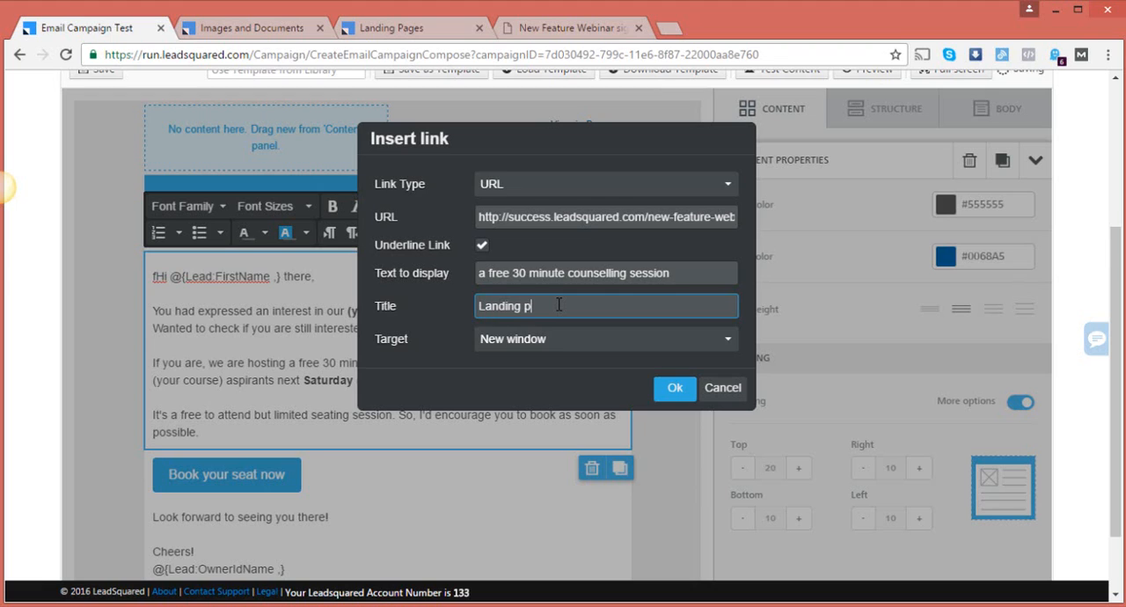
text(age fo)
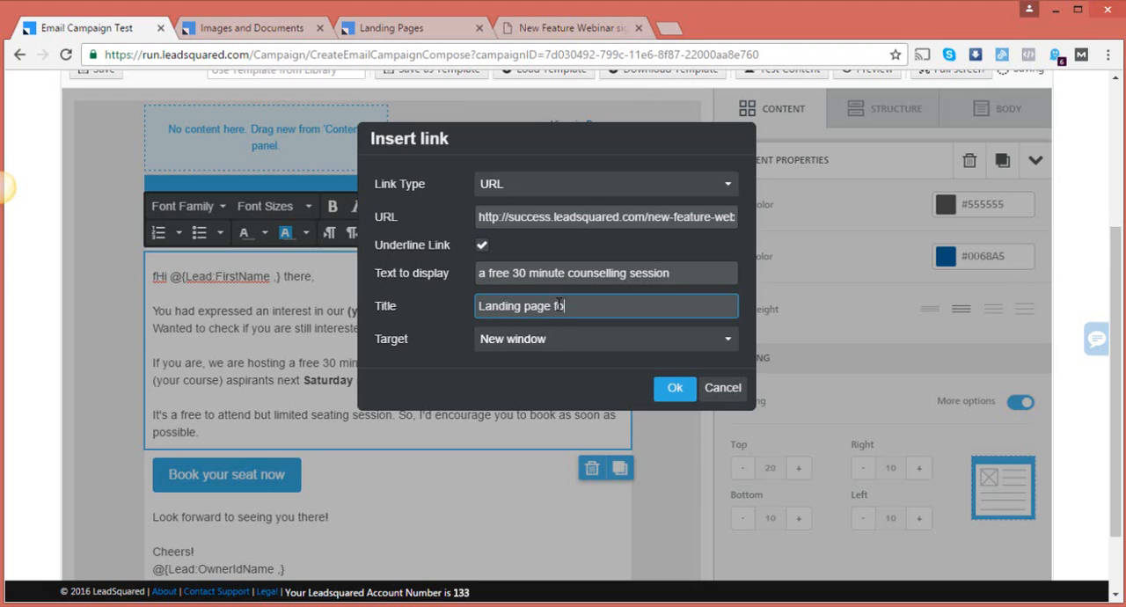
text(rm)
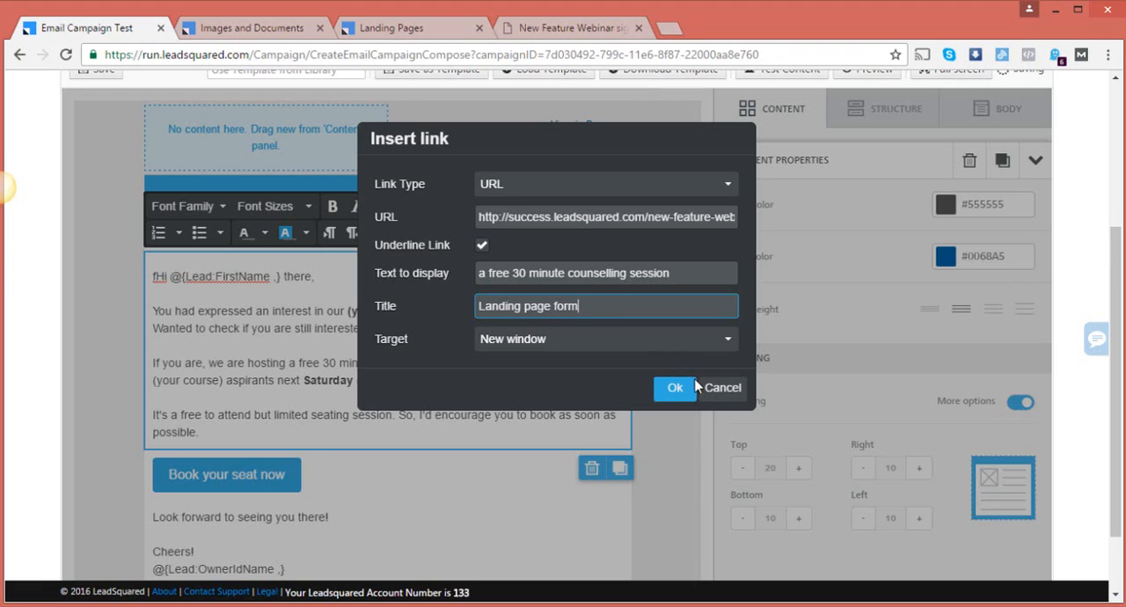
click(674, 387)
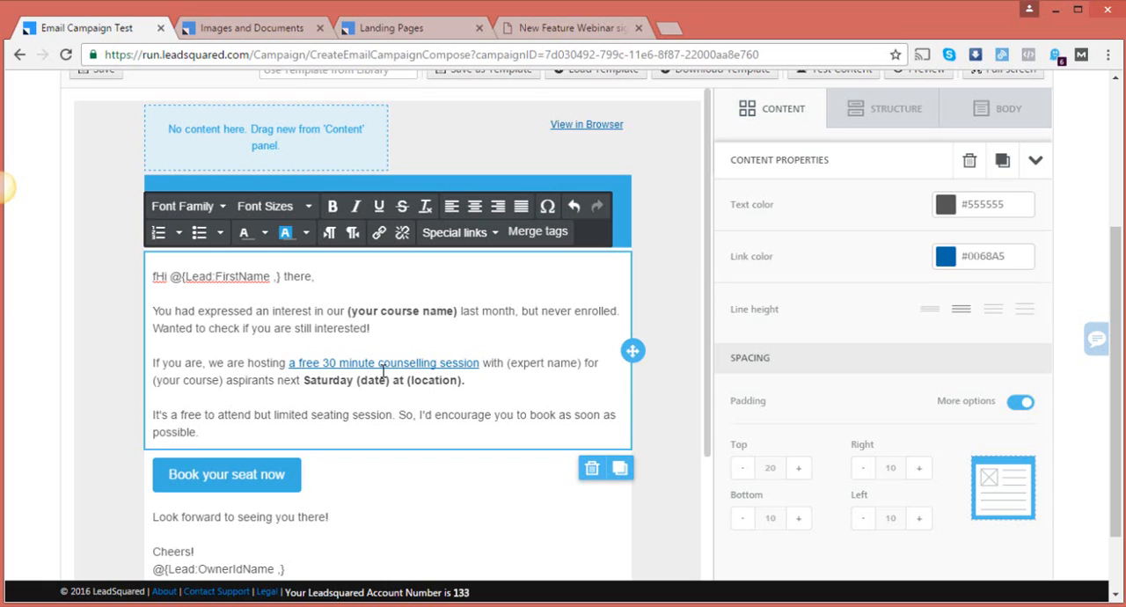
- Reselect the now-linked counselling phrase for further editing
drag(152, 362, 482, 363)
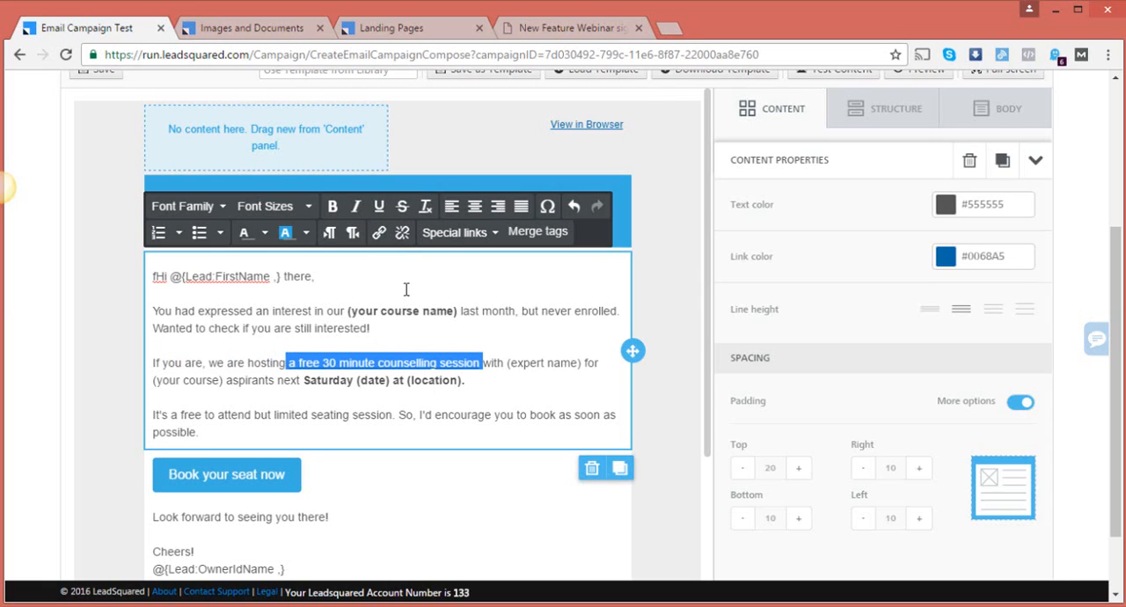
mouse_move(401, 233)
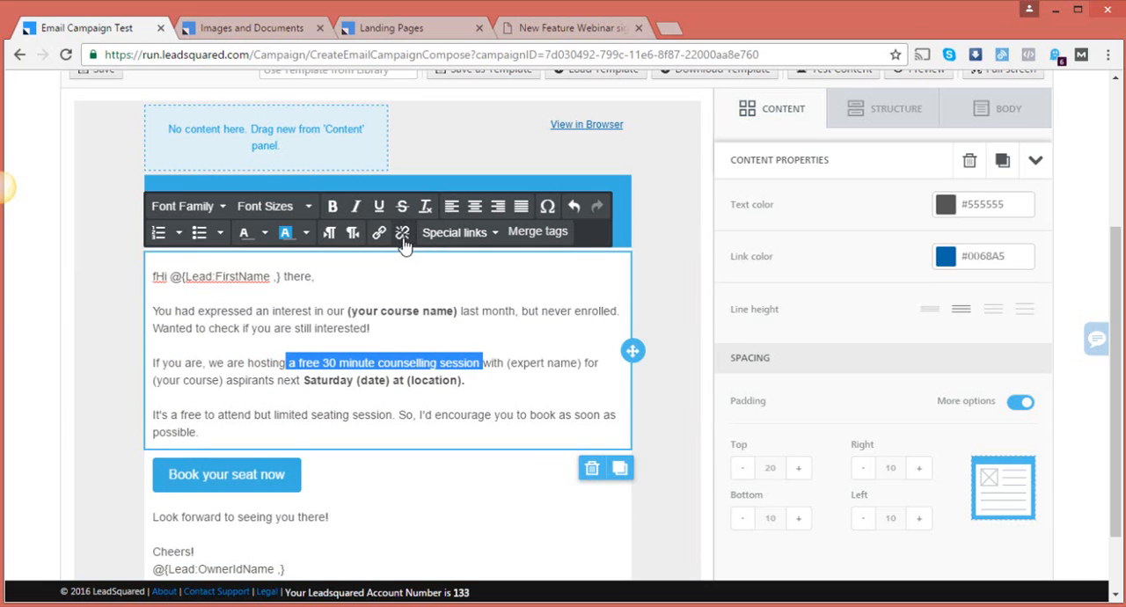